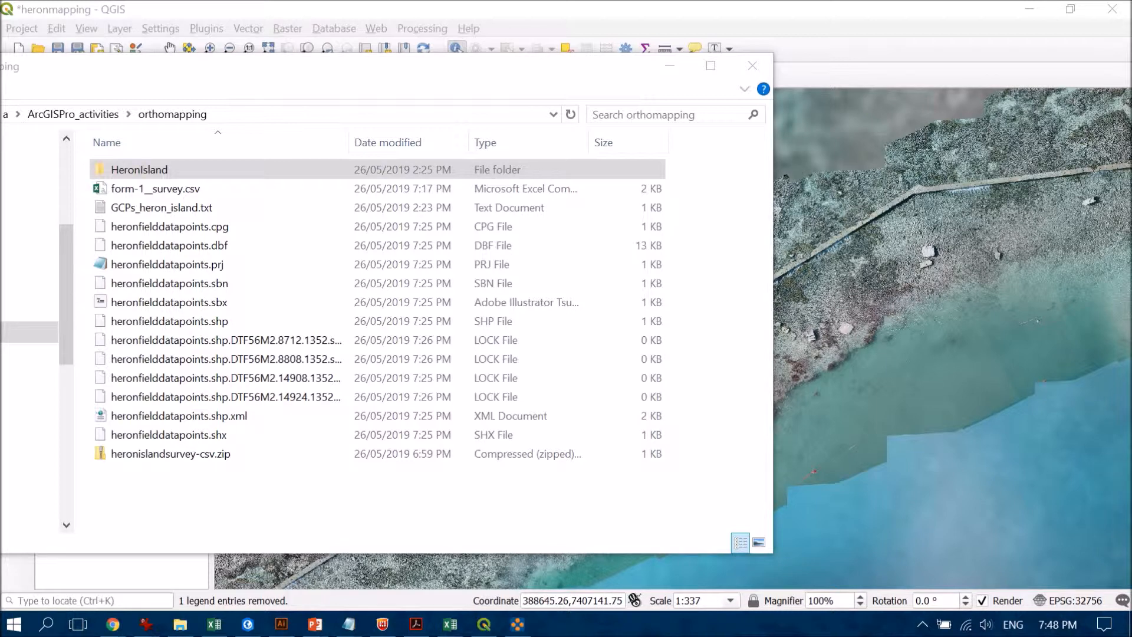
Select the zipped survey file and open its context menu, then dismiss it.
click(171, 454)
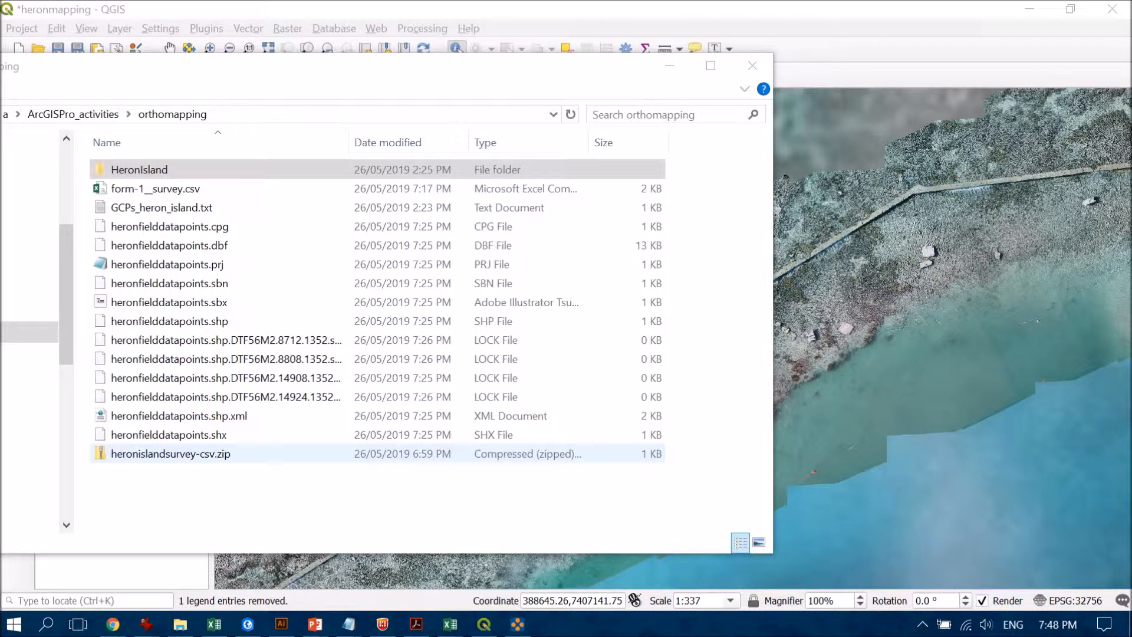
right_click(171, 453)
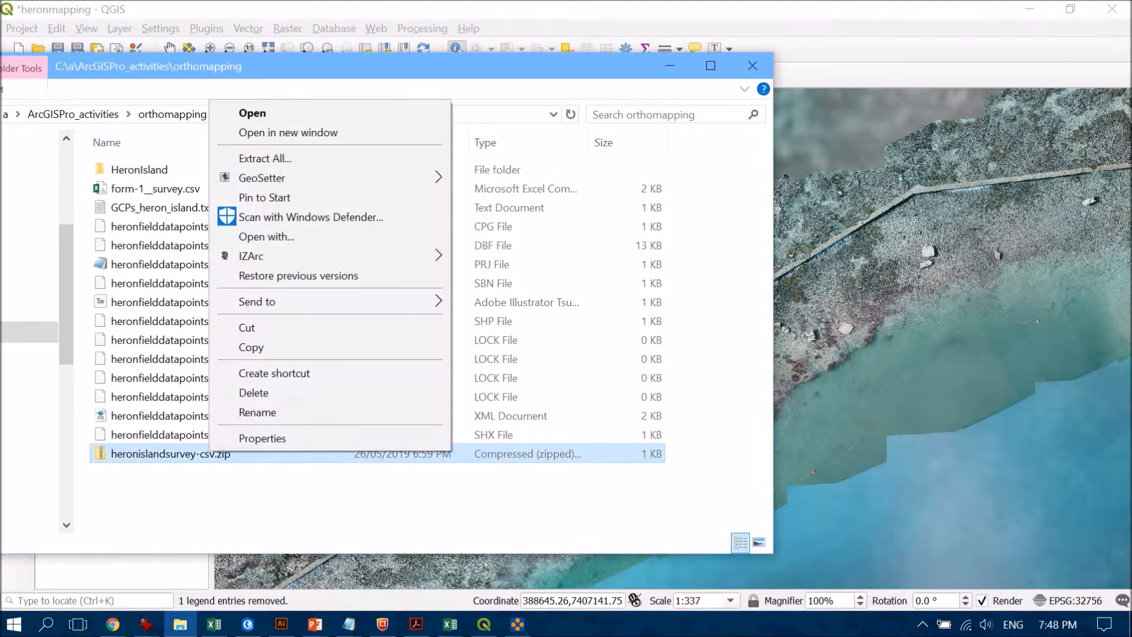
mouse_move(264, 158)
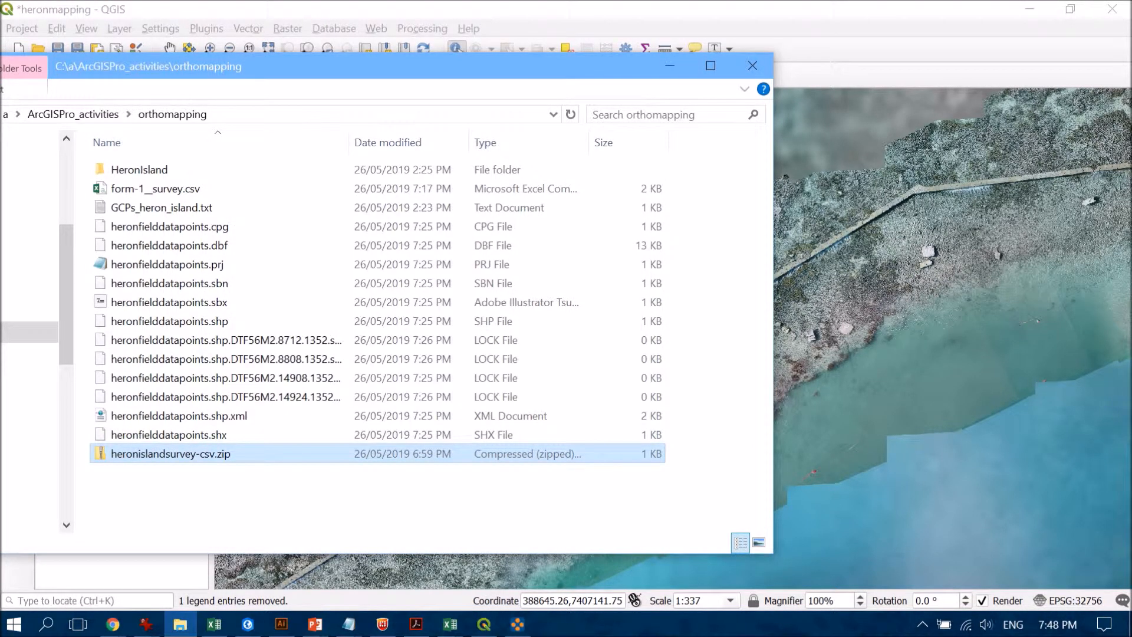
click(156, 189)
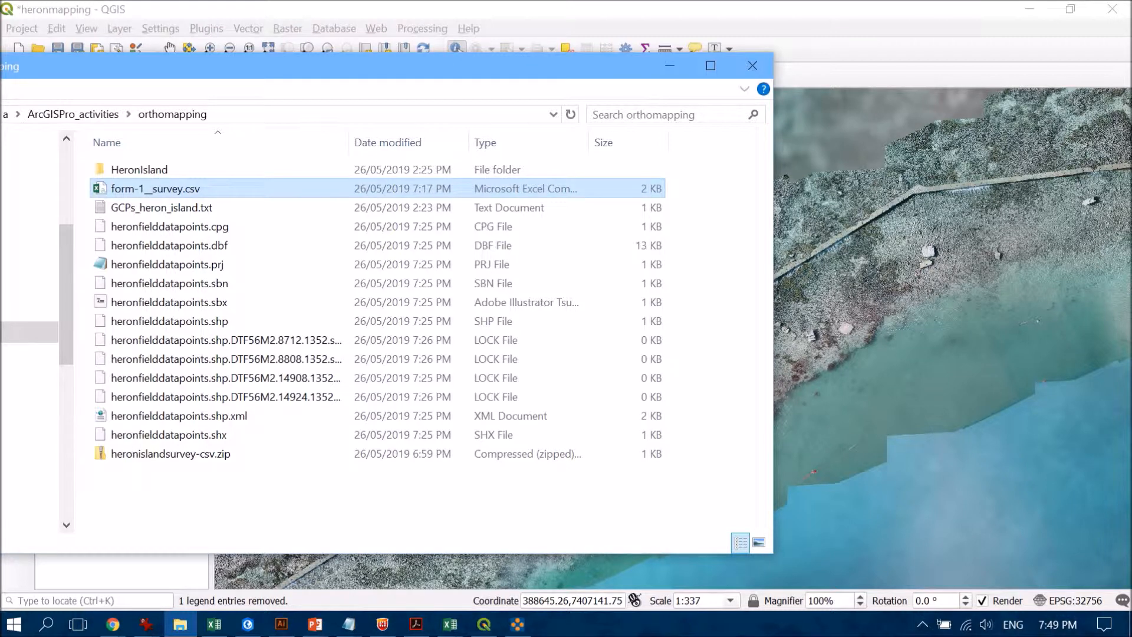
Bring QGIS forward, then browse to and open form-1__survey.csv for delimited text import.
click(752, 64)
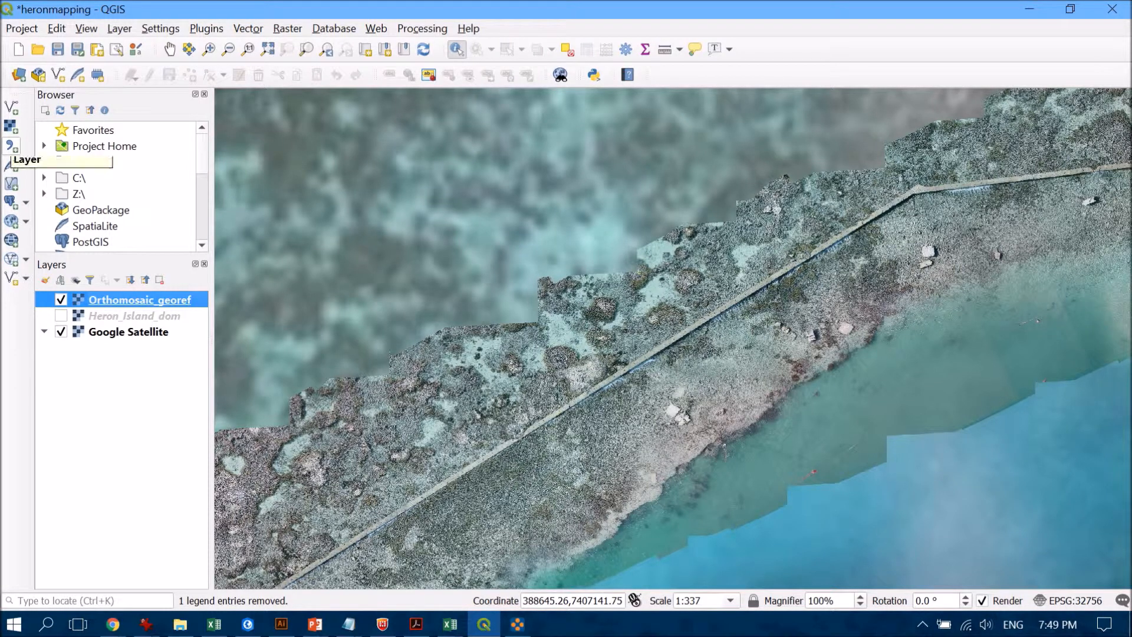
mouse_move(12, 177)
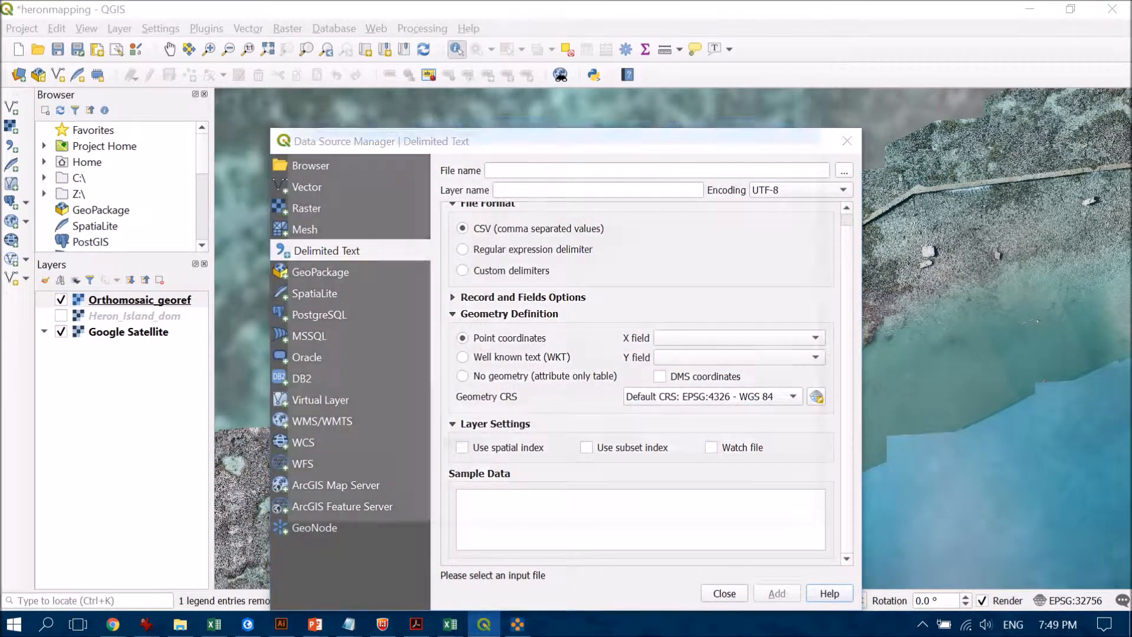
click(842, 170)
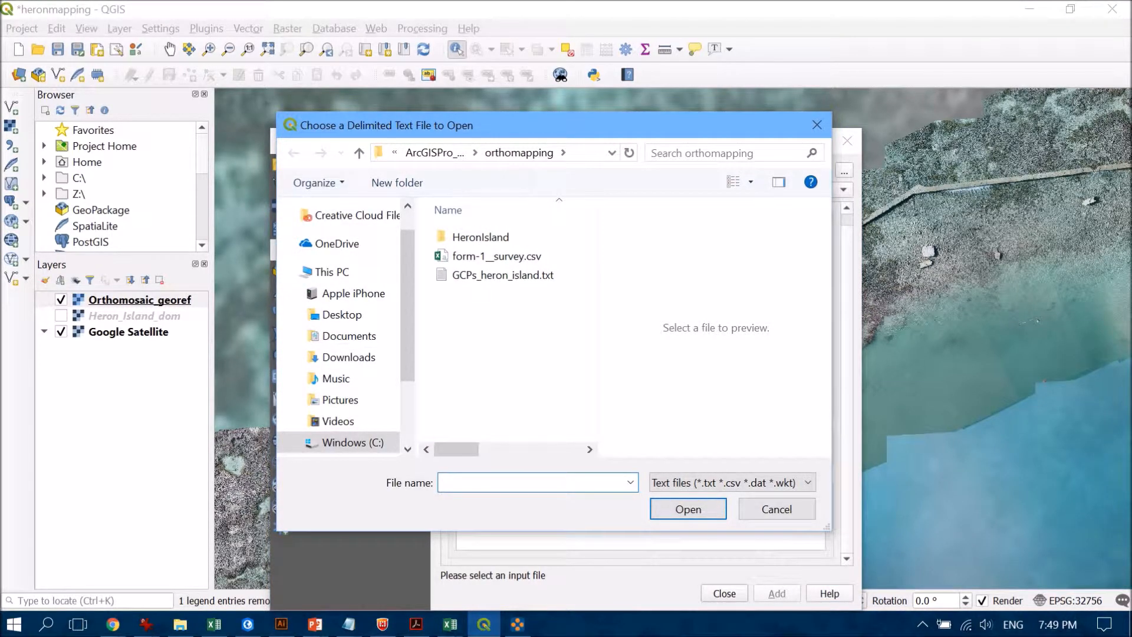
click(496, 256)
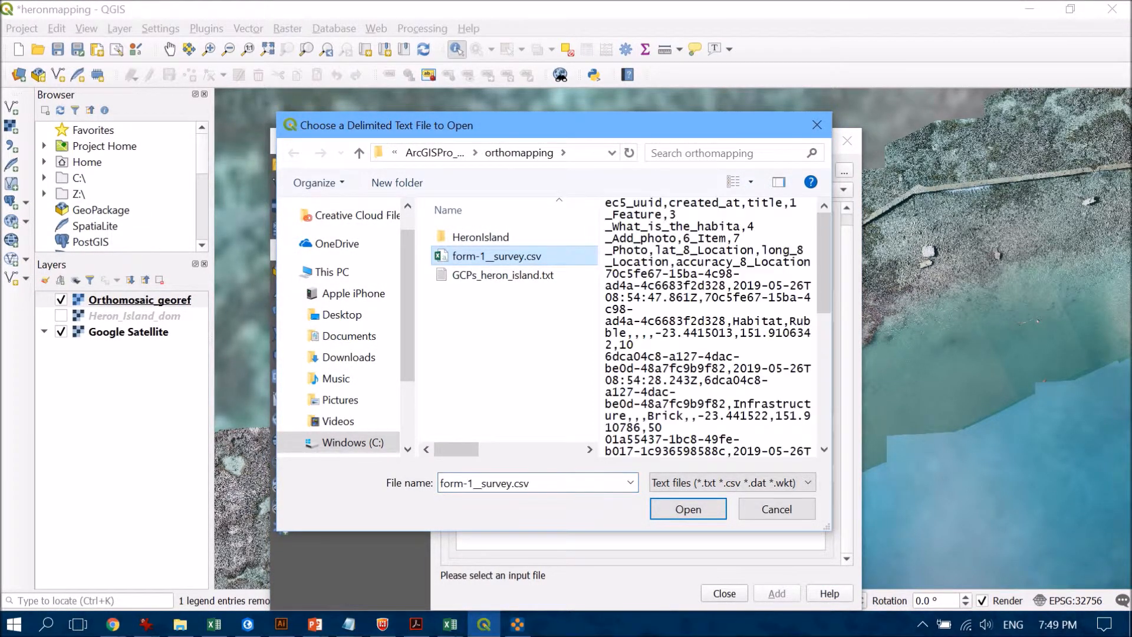
click(686, 509)
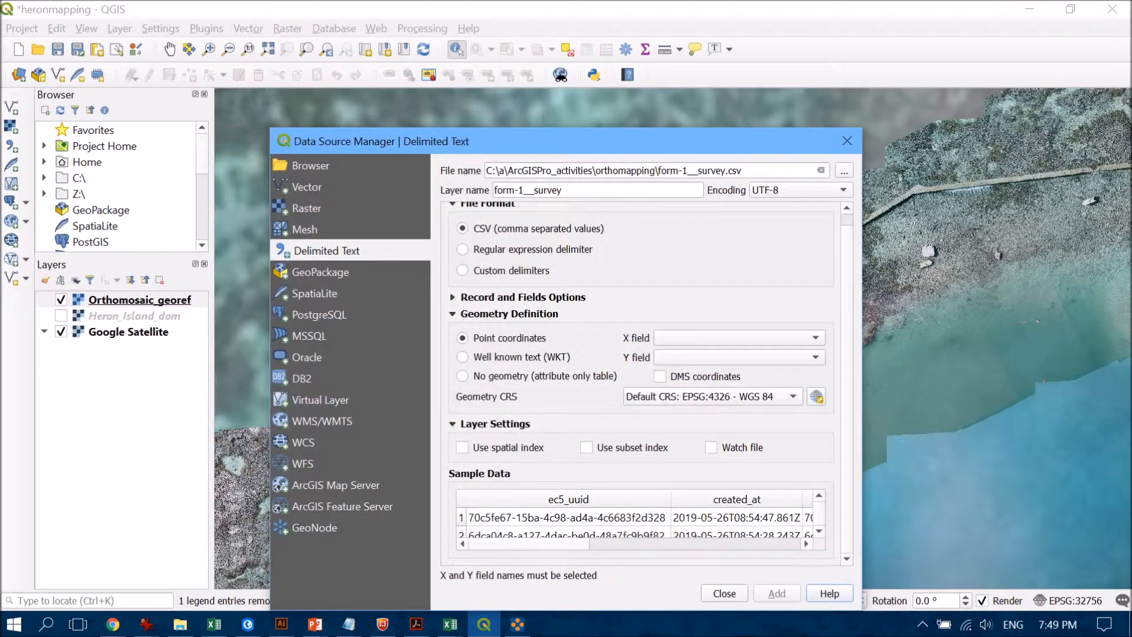
Review Record and Fields Options, then collapse it and File Format to reveal the lat/long columns.
scroll(up, 3)
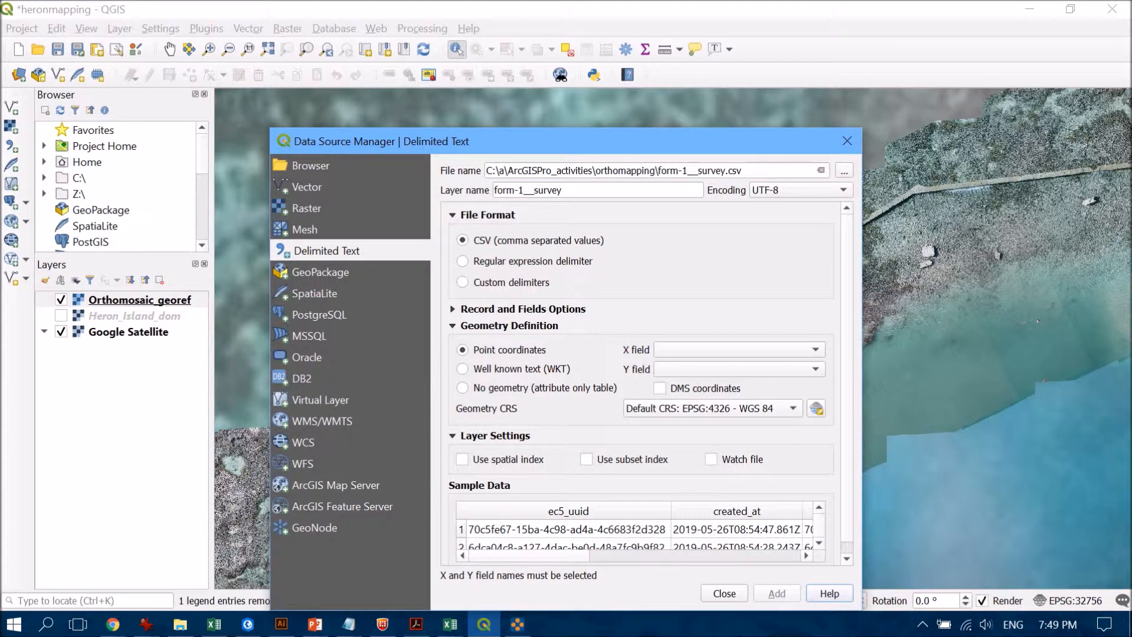
click(523, 309)
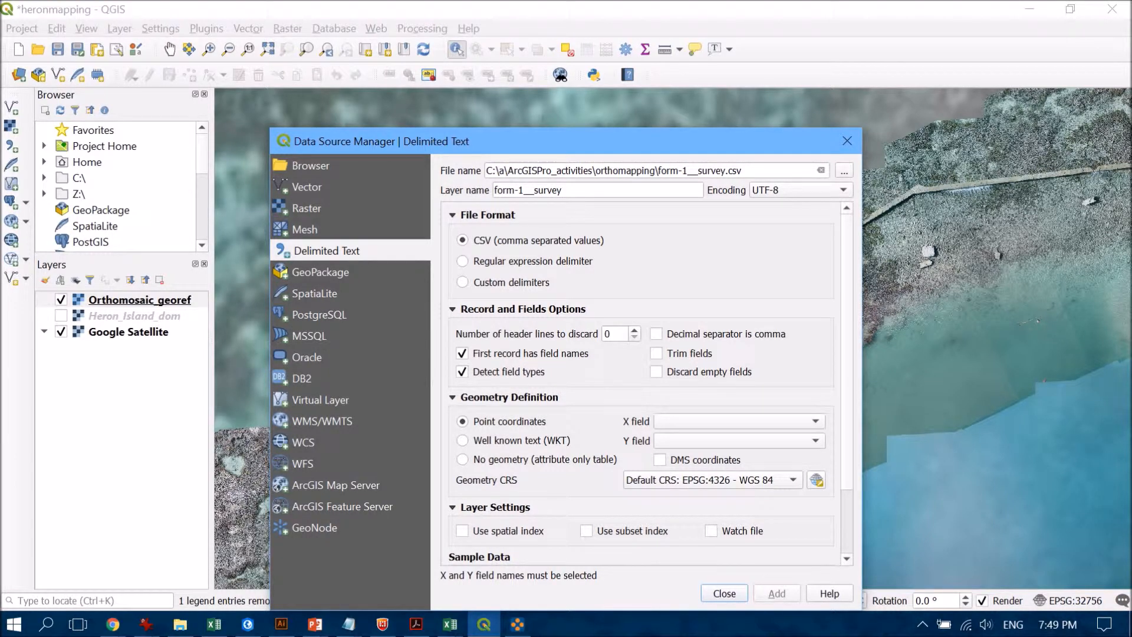
scroll(down, 3)
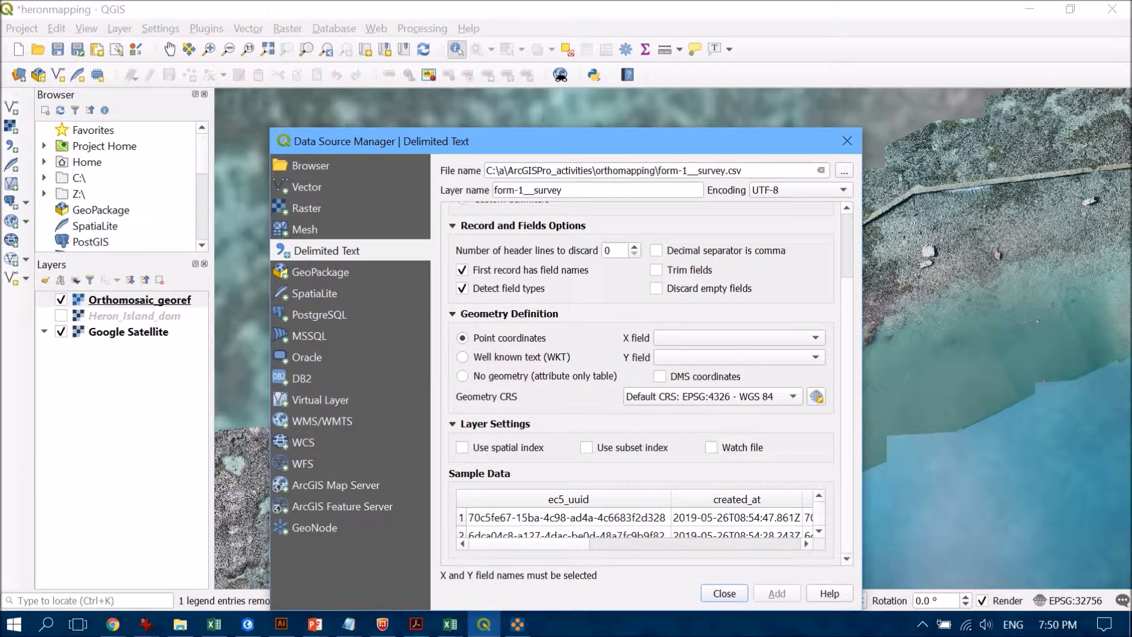
scroll(up, 3)
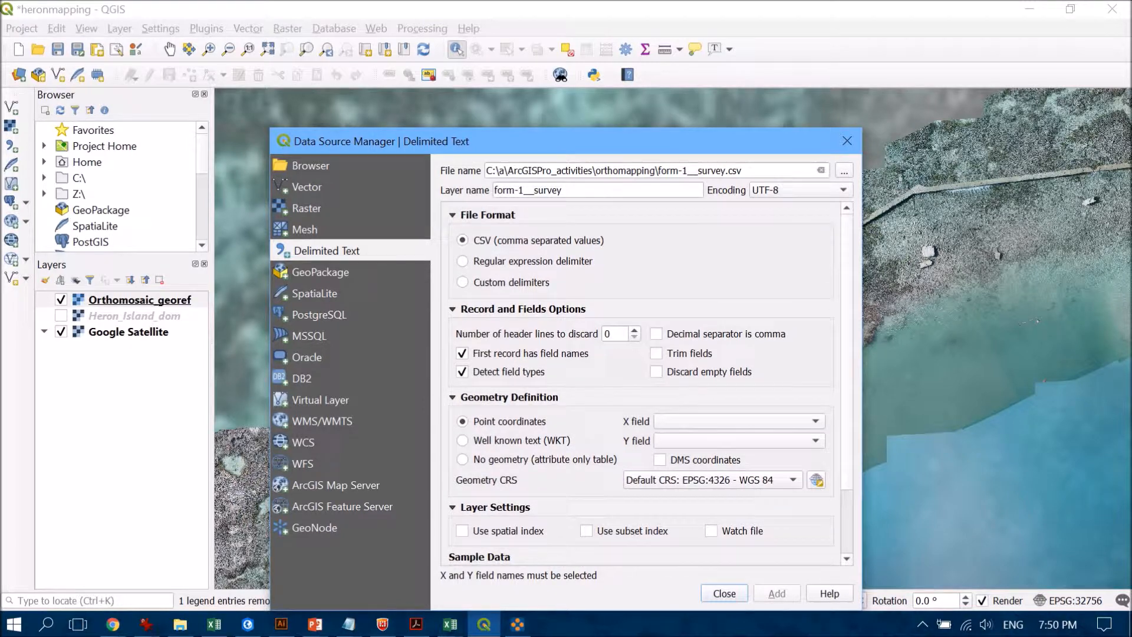
click(453, 309)
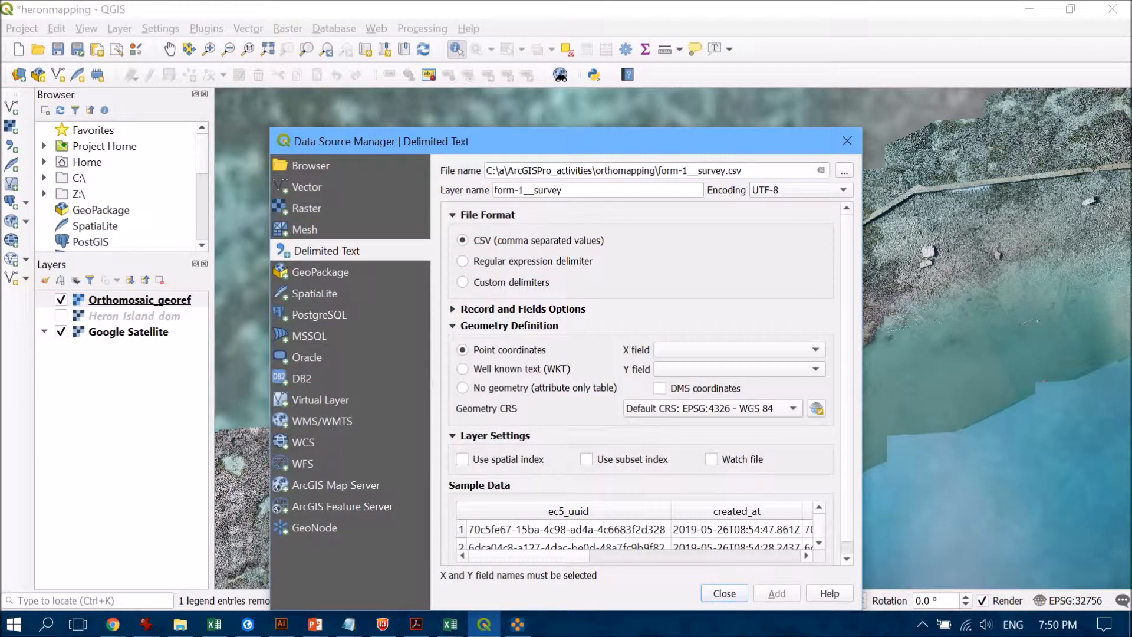
click(453, 214)
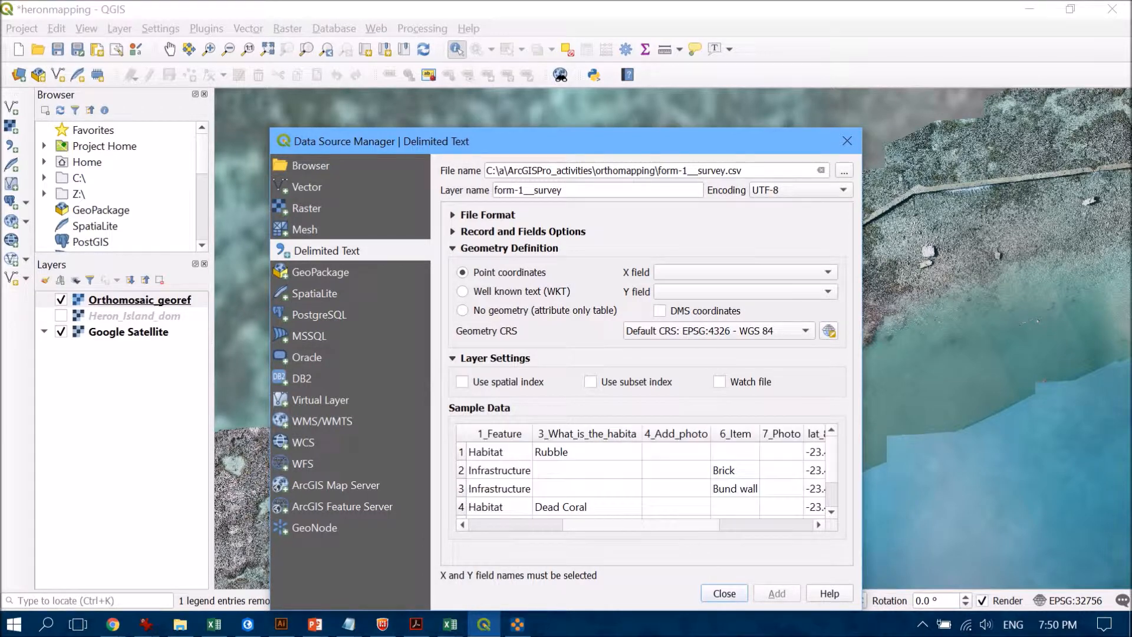
scroll(right, 3)
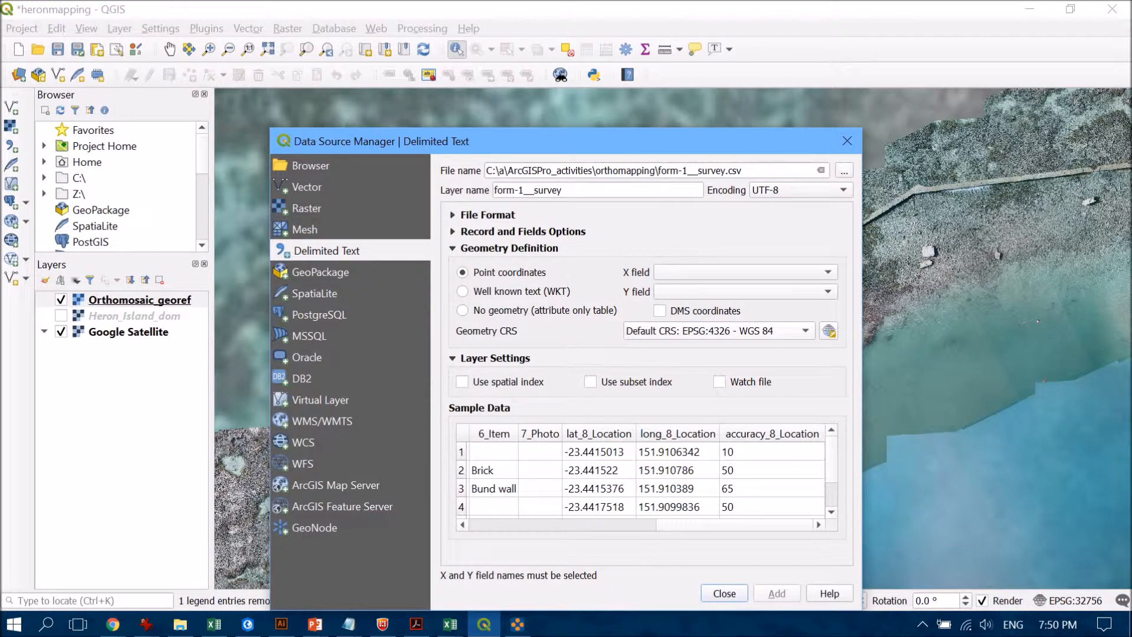
Set X to long_8_Location and Y to lat_8_Location, and add the survey layer.
click(827, 272)
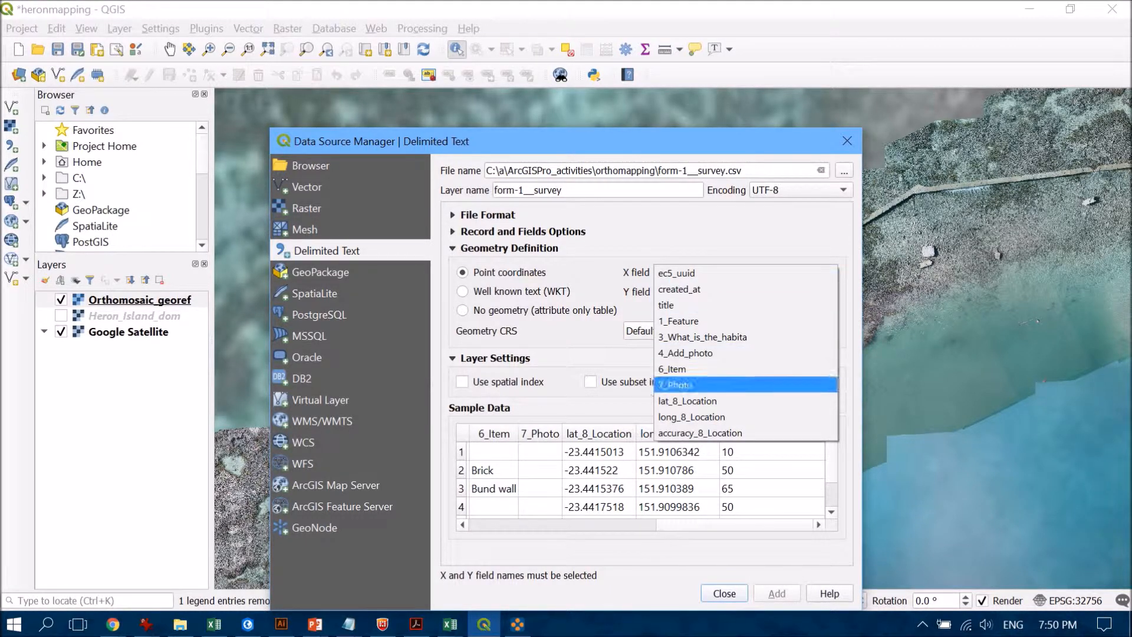
click(691, 417)
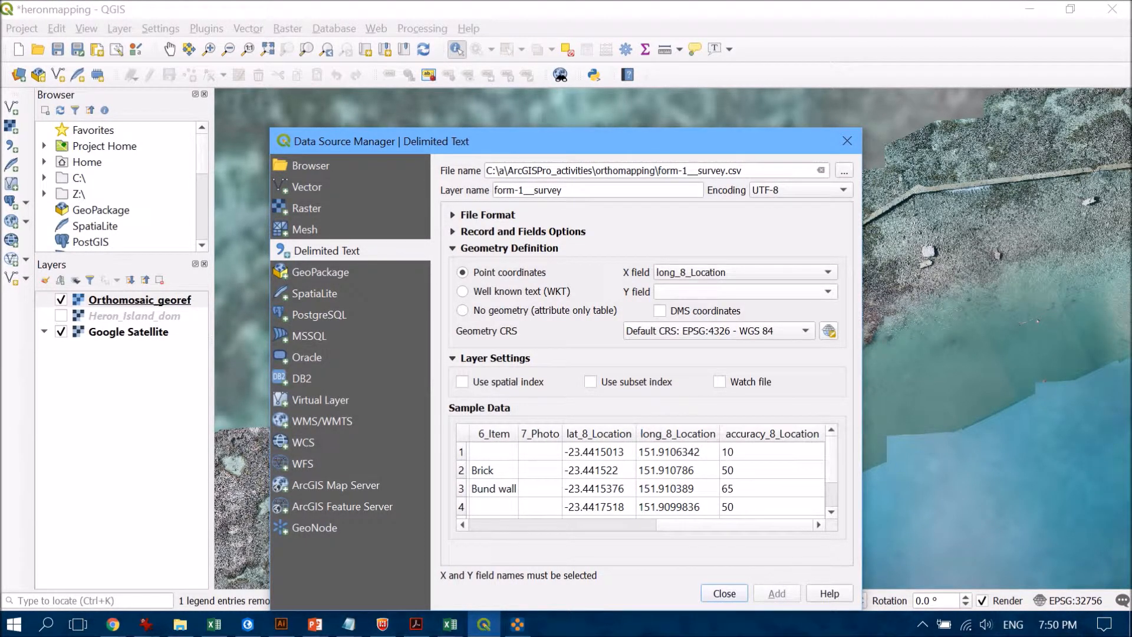
click(743, 291)
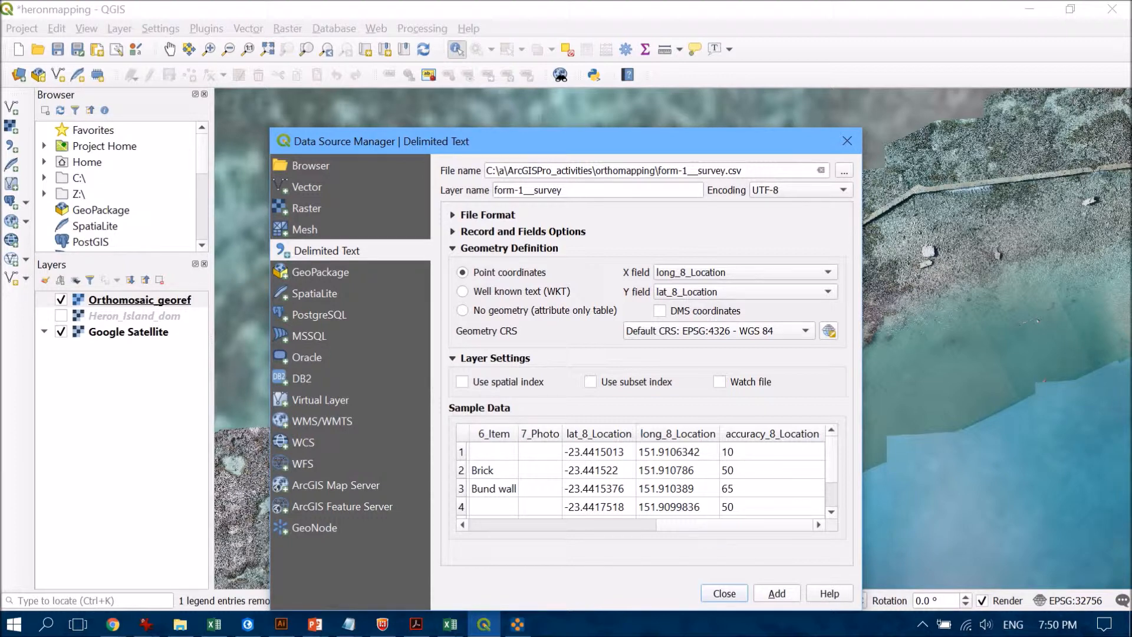
click(776, 592)
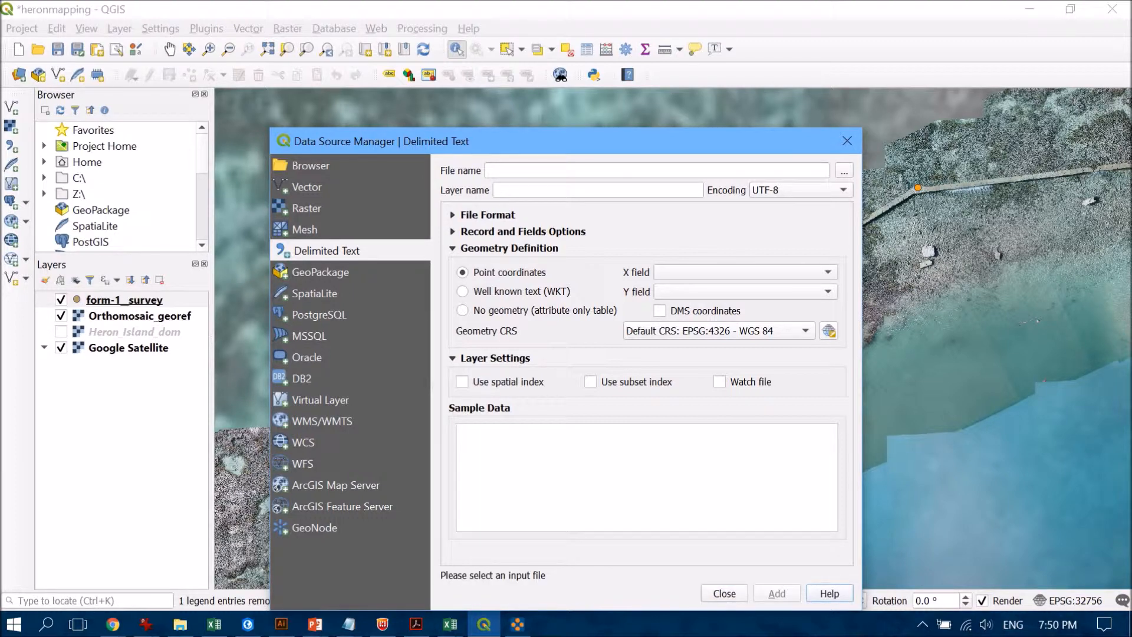
Close the Data Source Manager to view the survey points on the orthomosaic.
click(722, 592)
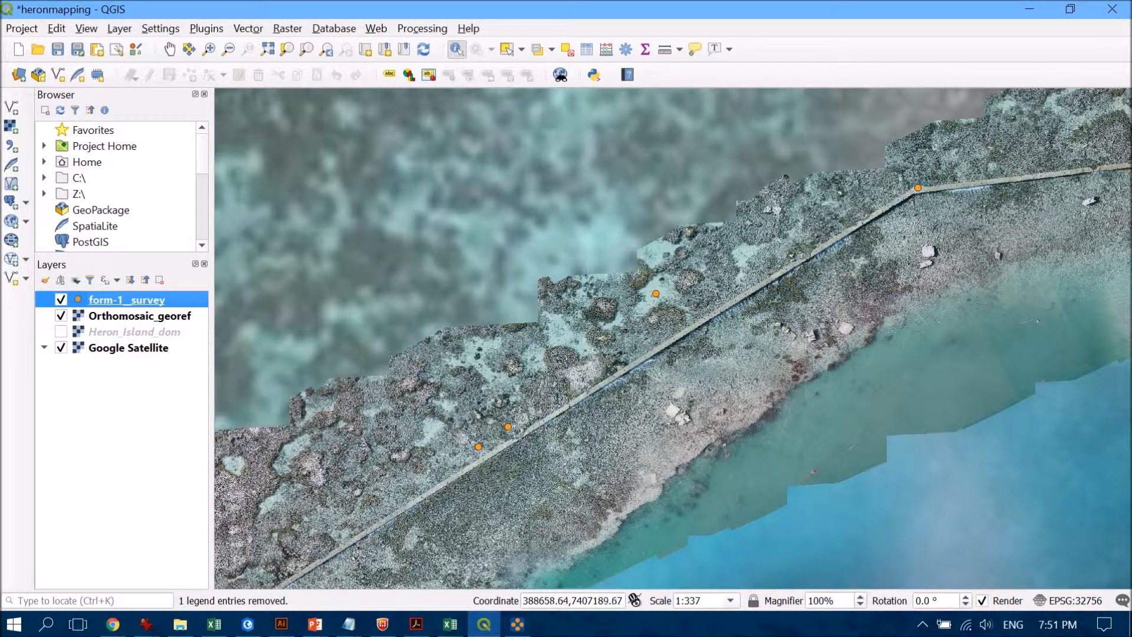
mouse_move(456, 49)
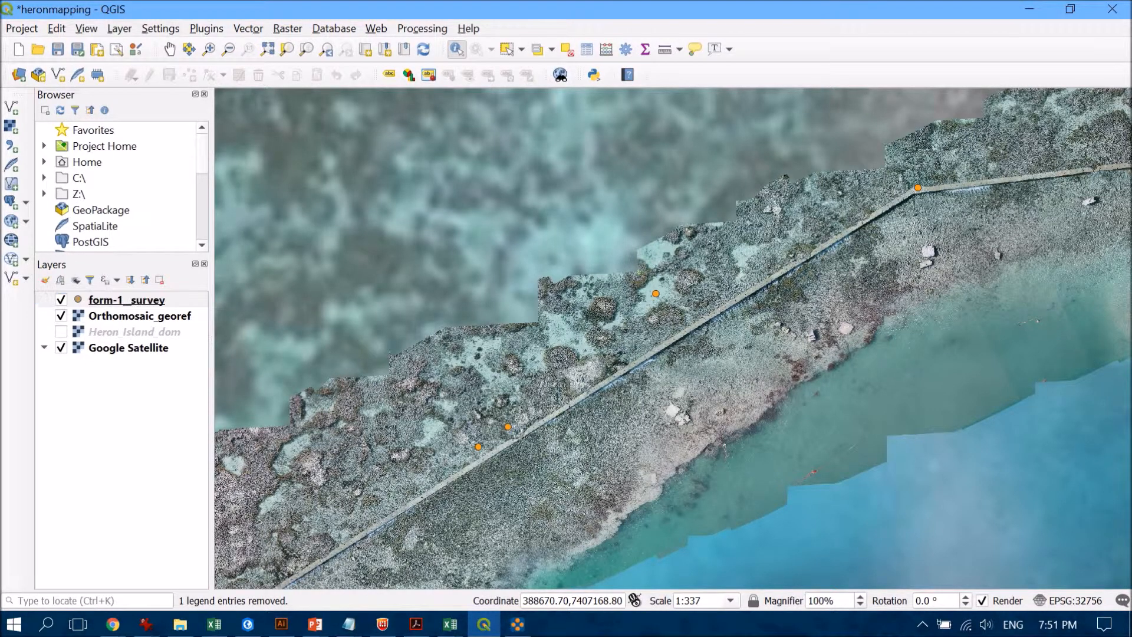
Identify survey points north of the boardwalk, southwest (Live Coral), and beside the boardwalk.
click(517, 308)
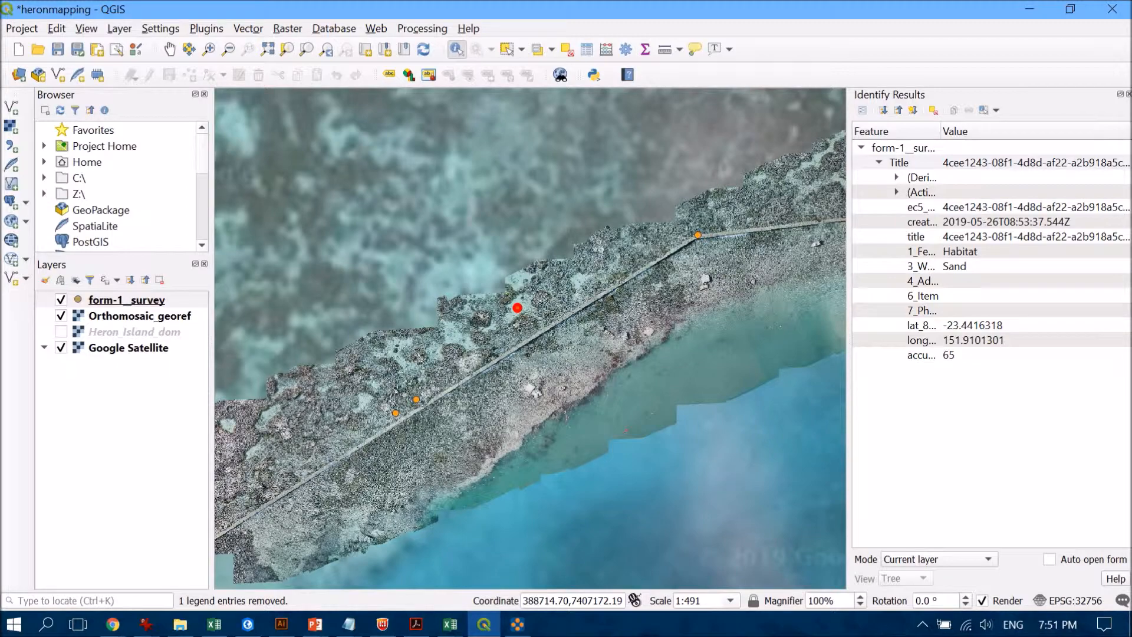
scroll(up, 3)
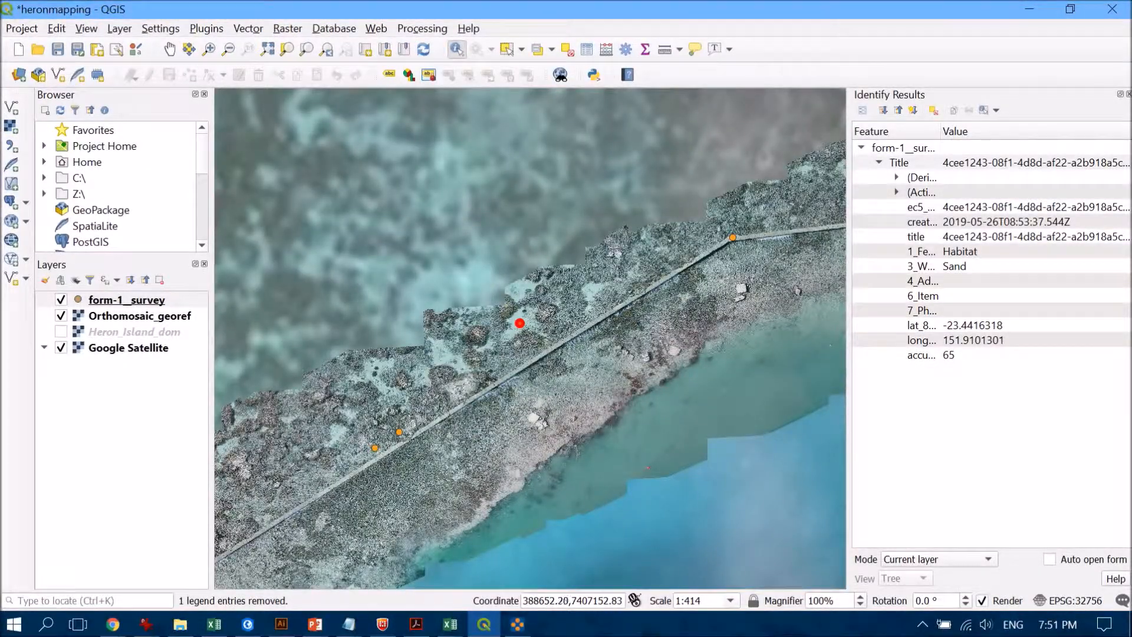
click(374, 448)
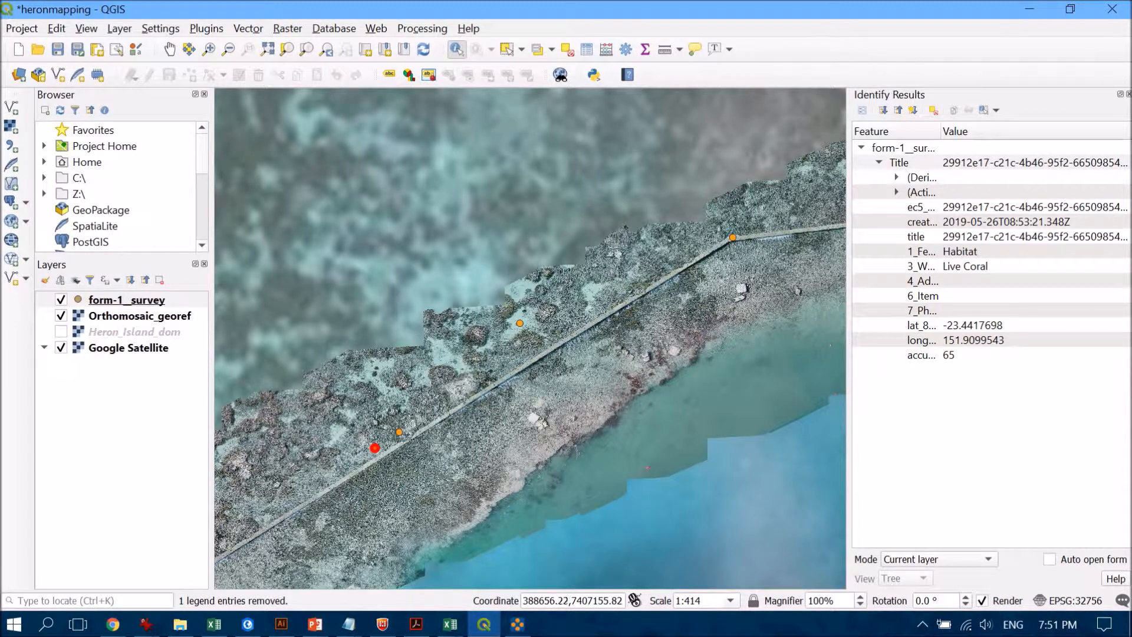
click(399, 432)
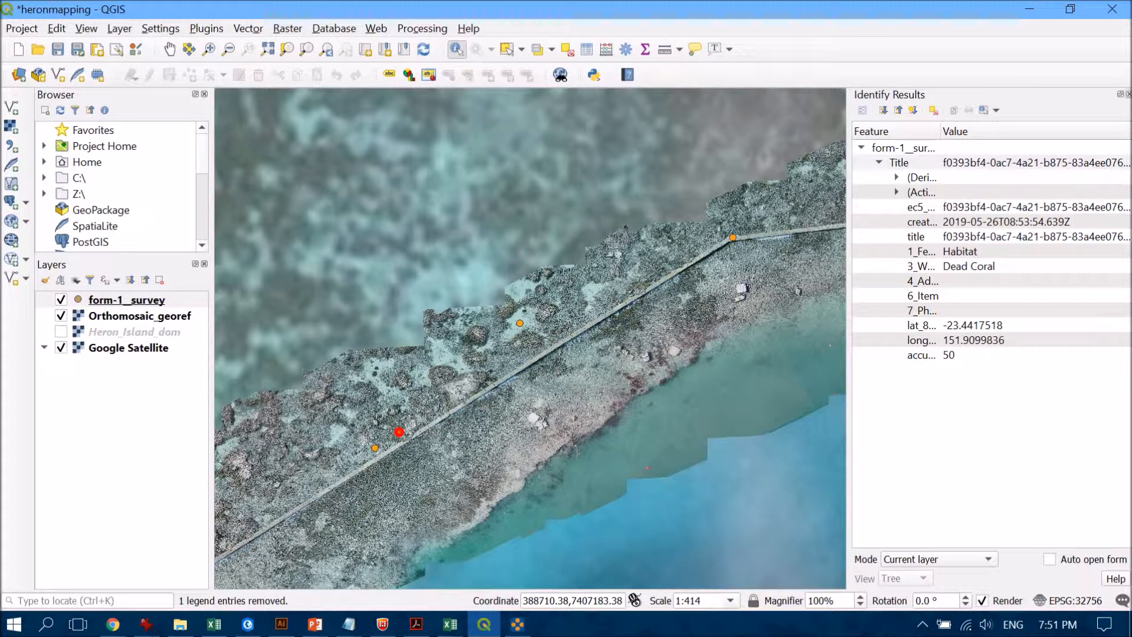
scroll(up, 3)
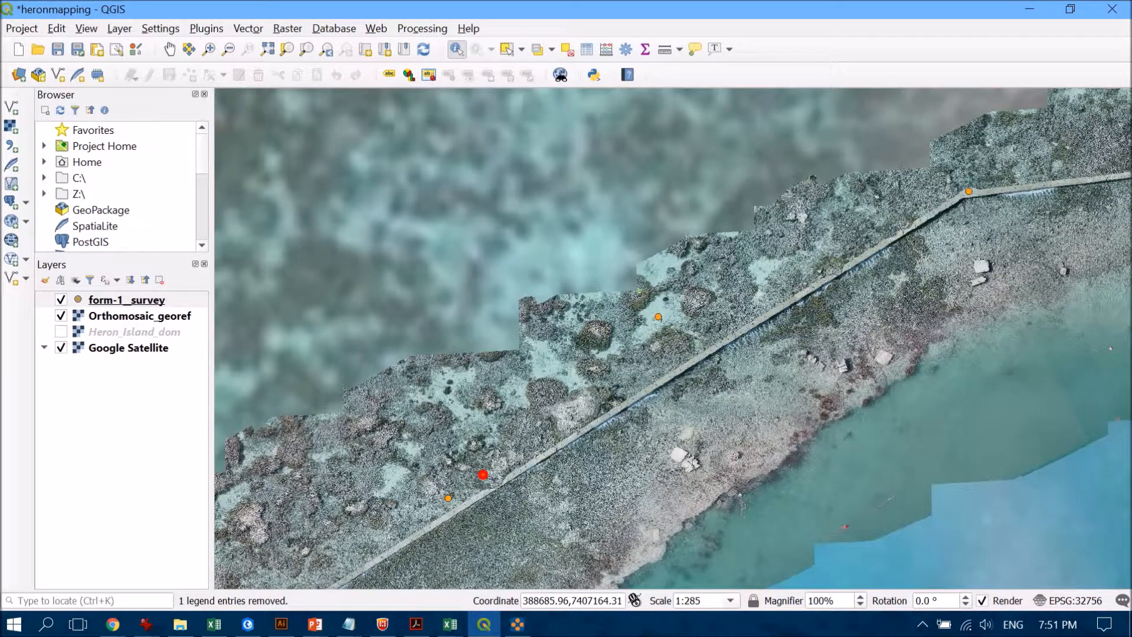